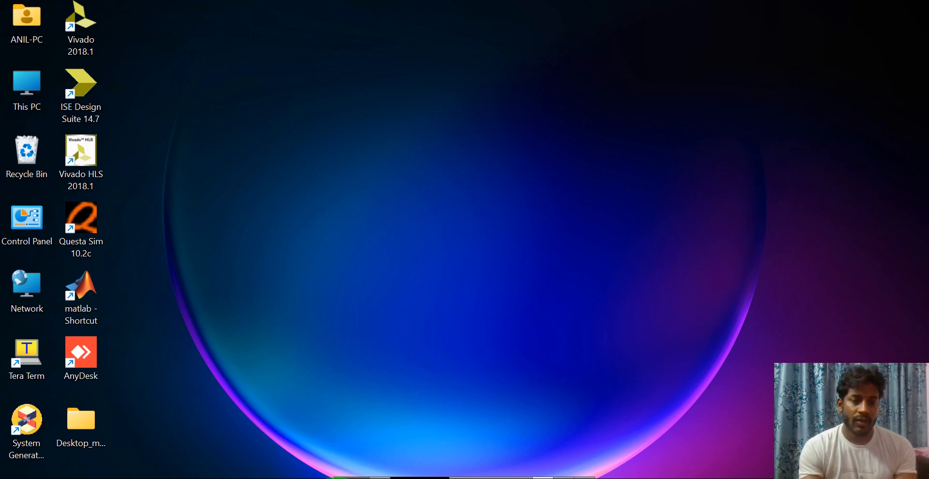
- Launch MATLAB R2020b from the matlab desktop shortcut
left_click(81, 290)
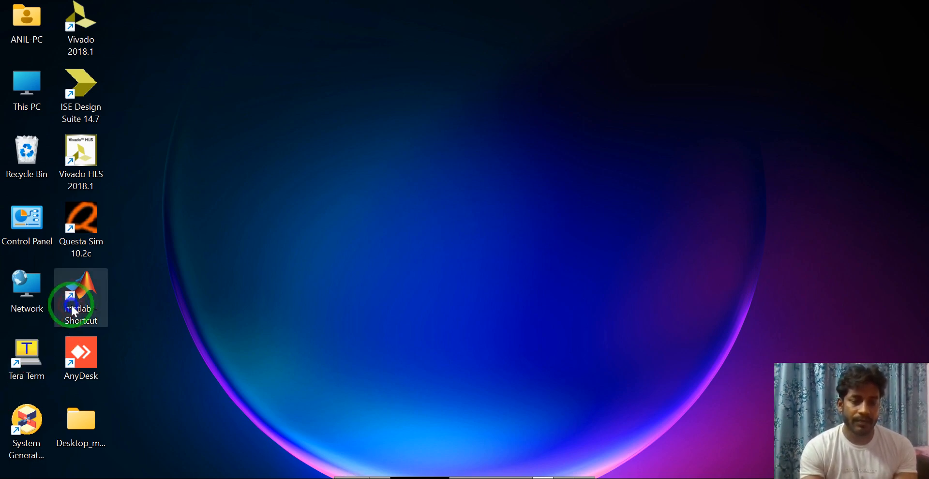
right_click(81, 297)
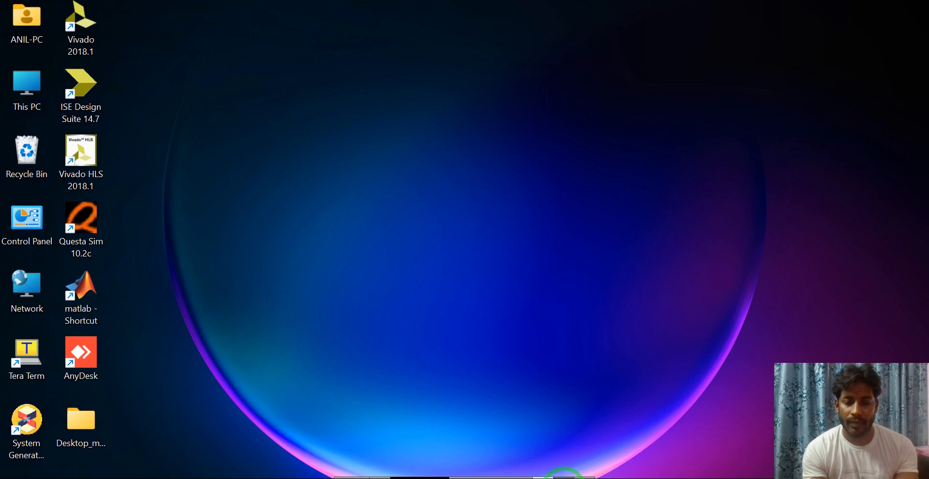
double_click(80, 284)
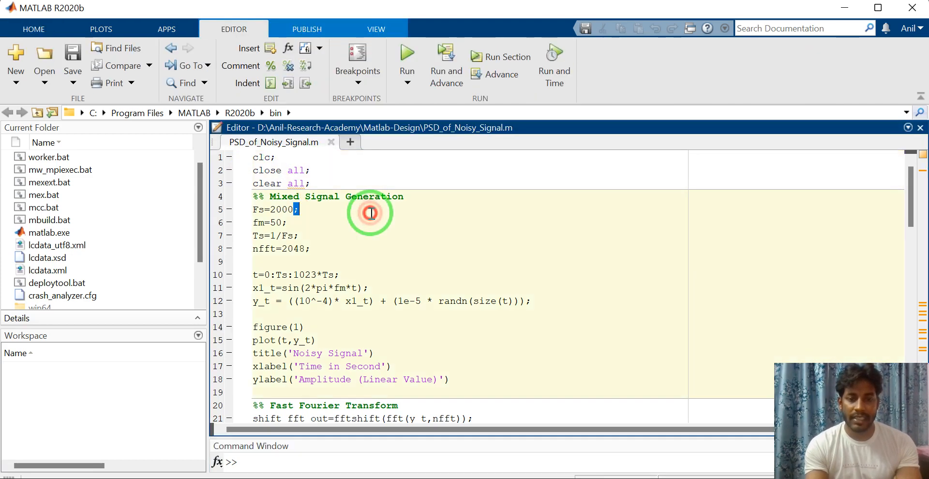
mouse_move(911, 207)
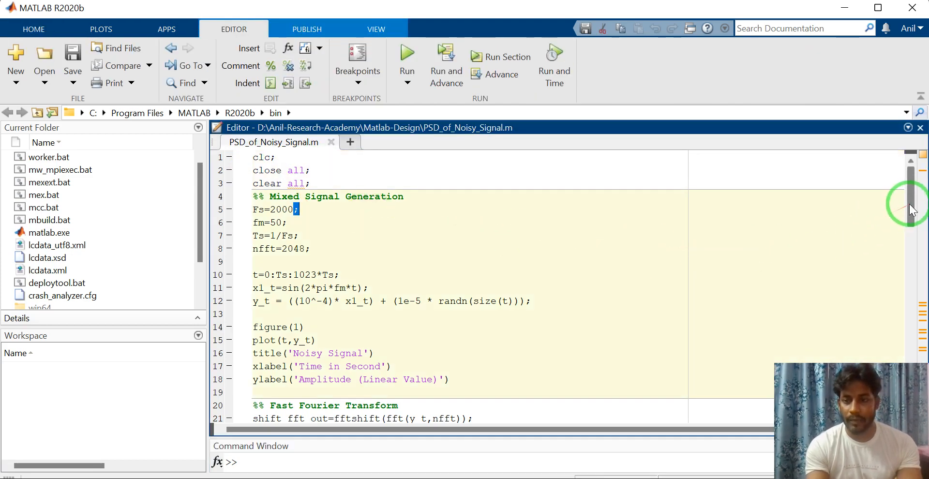
- Scroll down through the PSD_of_Noisy_Signal script toward the time-vector line
scroll("down", 3)
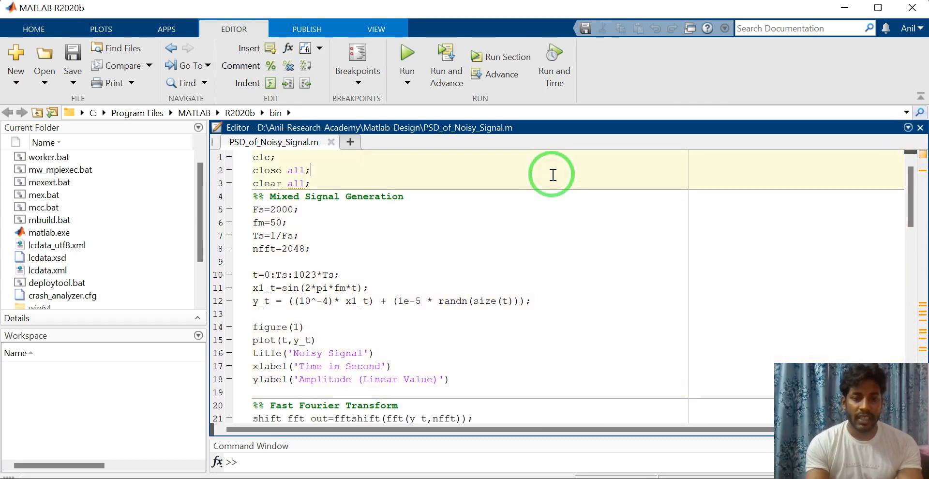
mouse_move(384, 215)
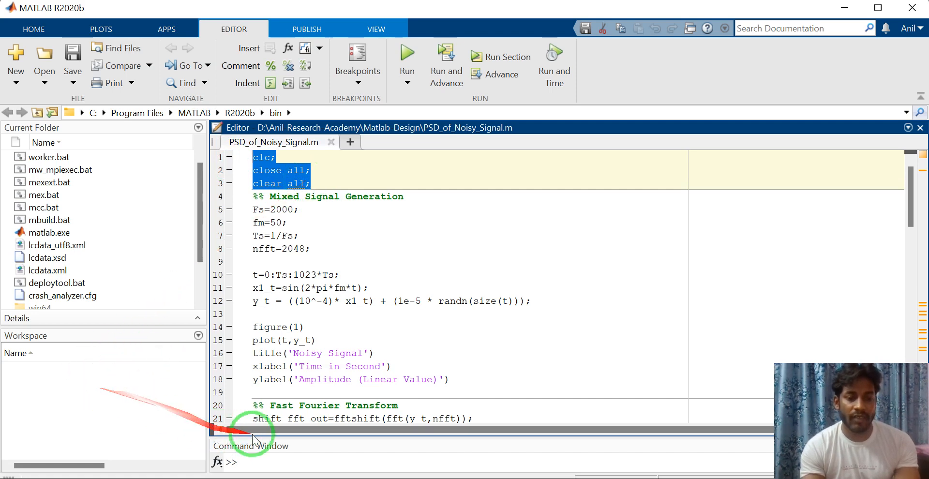
mouse_move(407, 334)
type("%%")
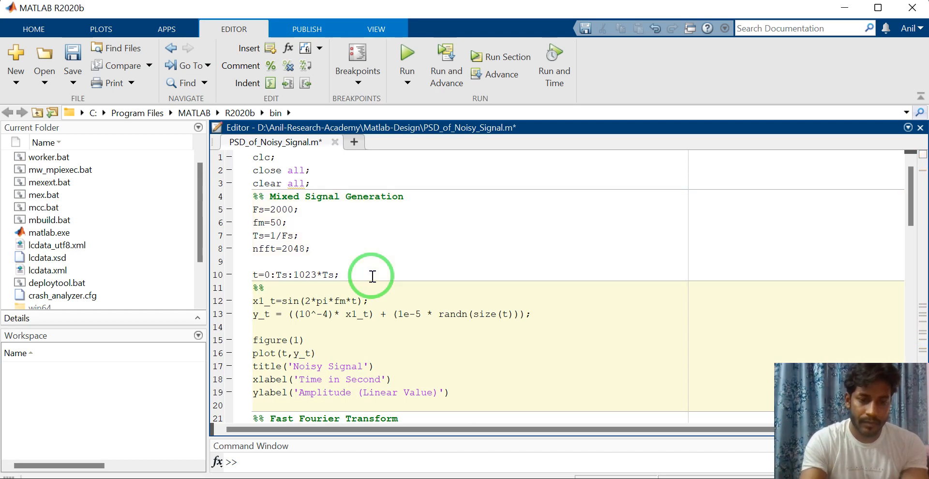
mouse_move(425, 200)
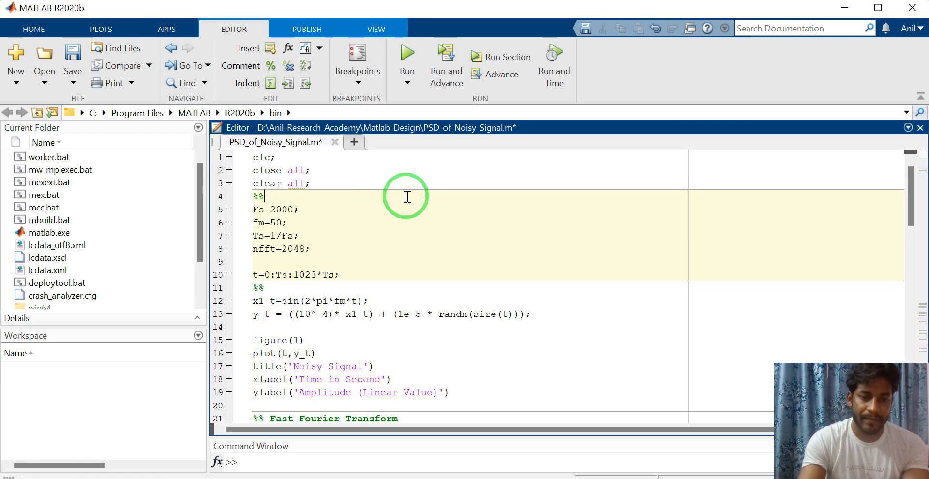
- Title the first code section 'Parameters'
type("Par")
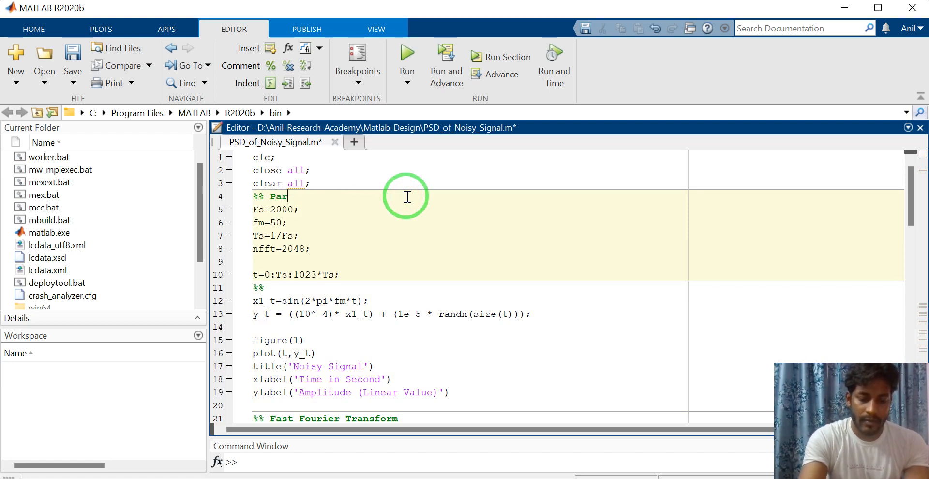
type("ameter")
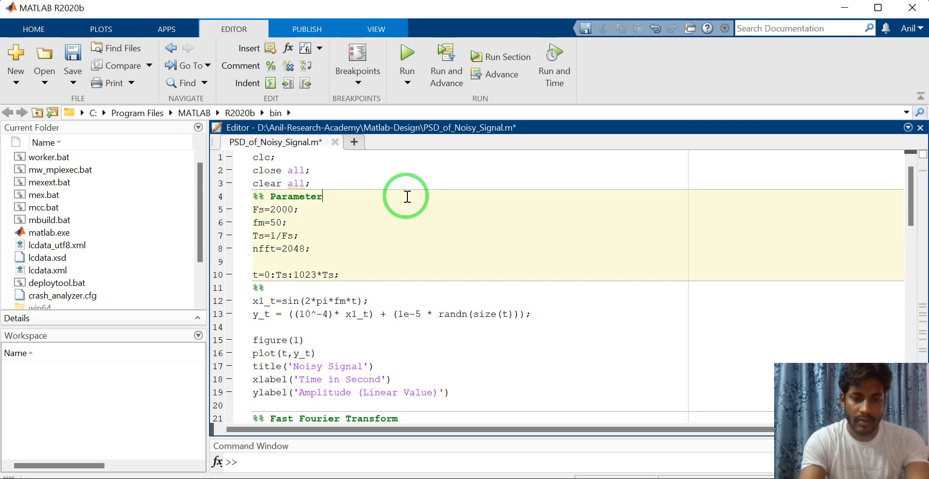
type("s")
left_click(575, 288)
type("  Nosiy s")
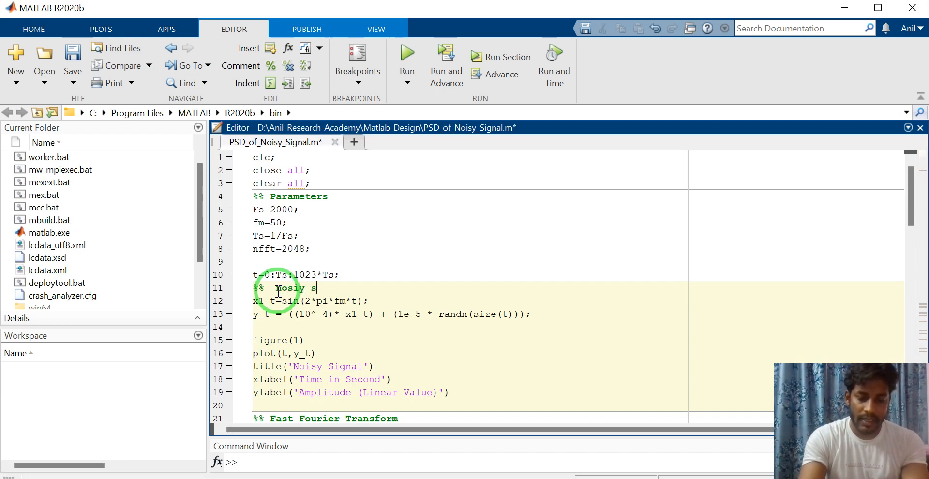
- Title the next section 'nosiy signal Generation' and review down to the FFT section
type("ignal")
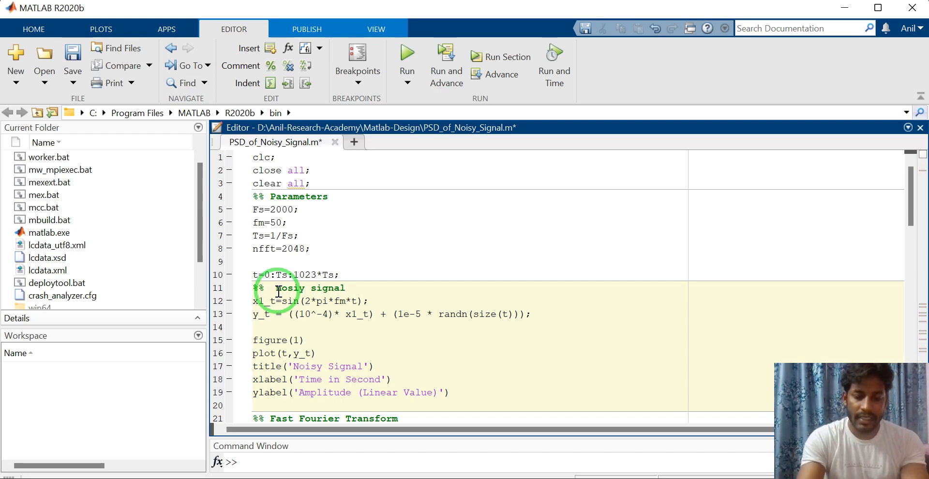
type("Generation")
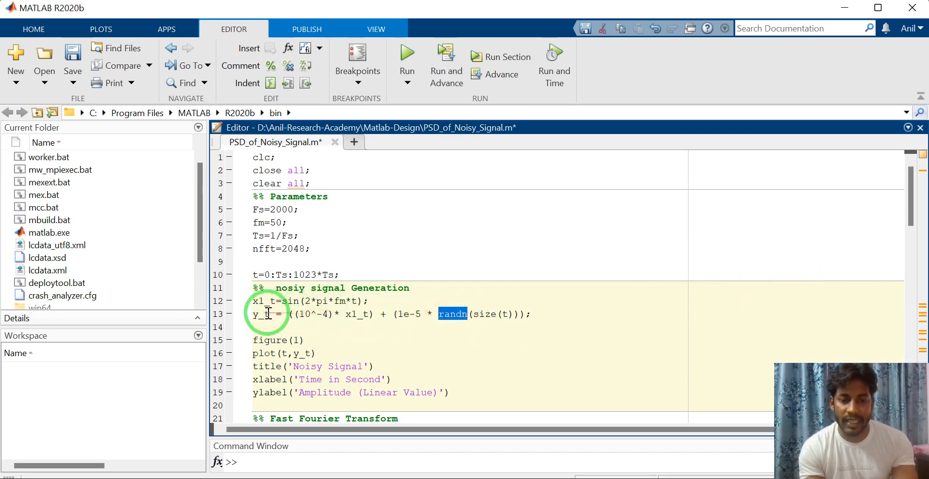
double_click(261, 314)
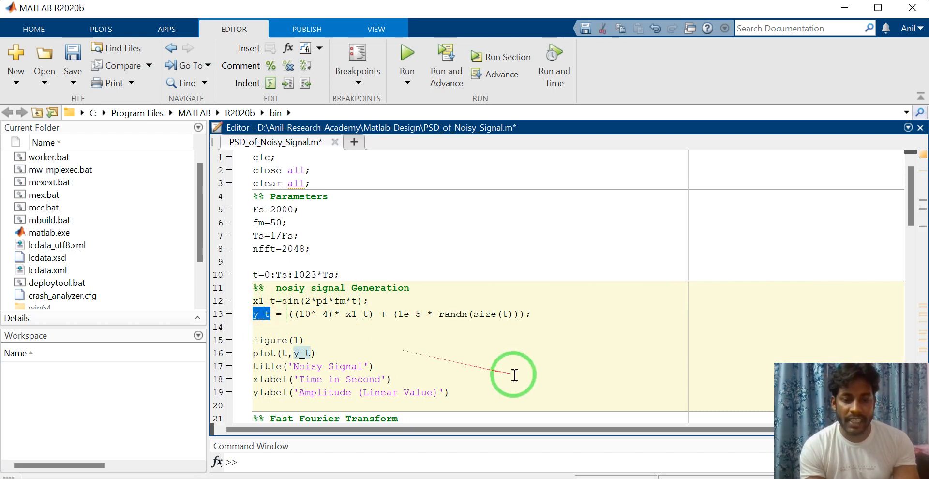
double_click(345, 366)
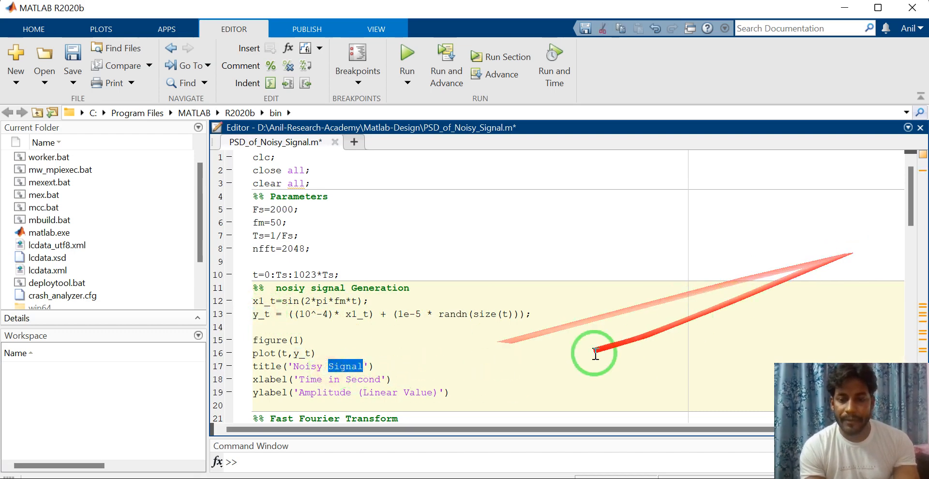
scroll("down", 3)
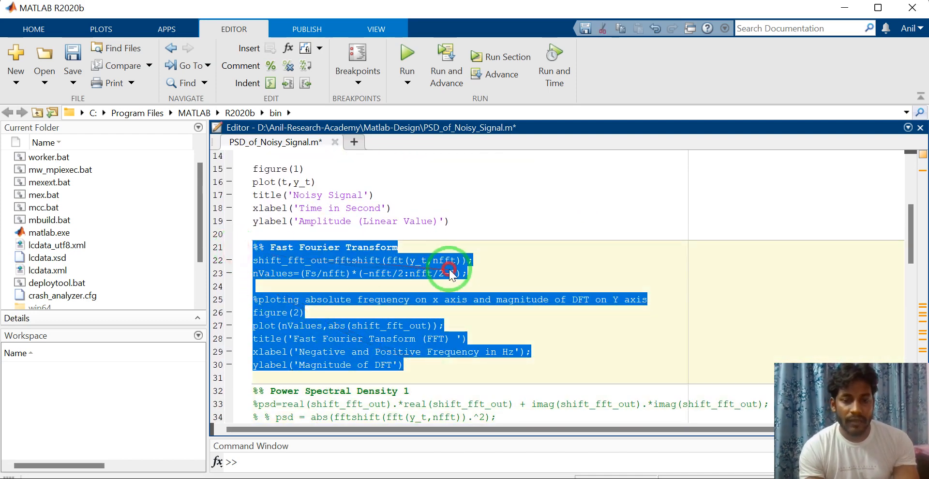
double_click(418, 260)
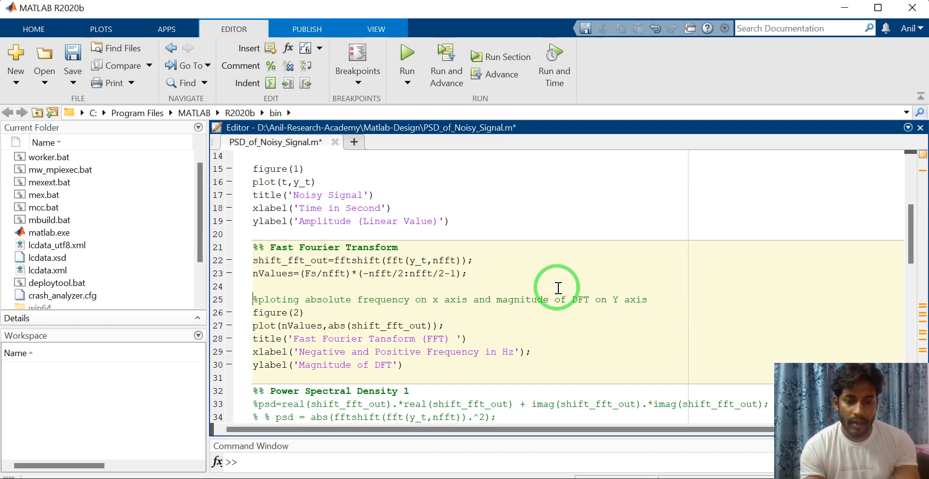
scroll("down", 3)
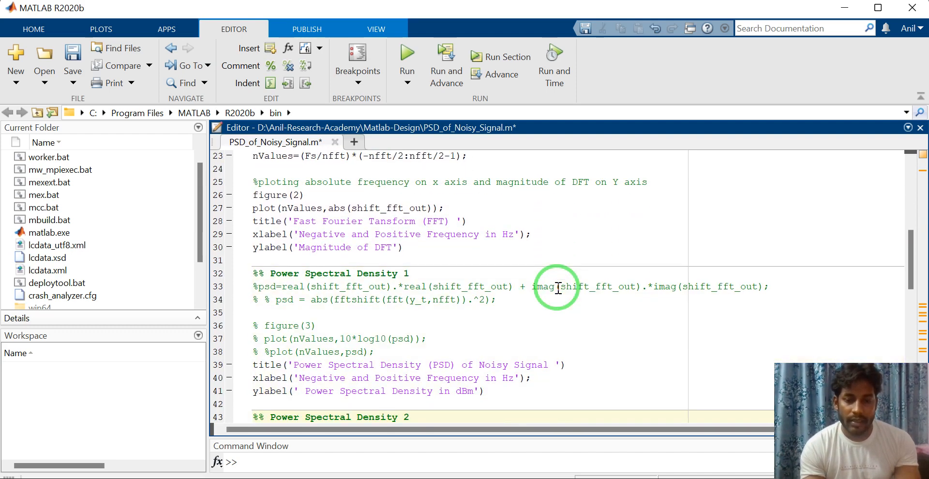
scroll("down", 3)
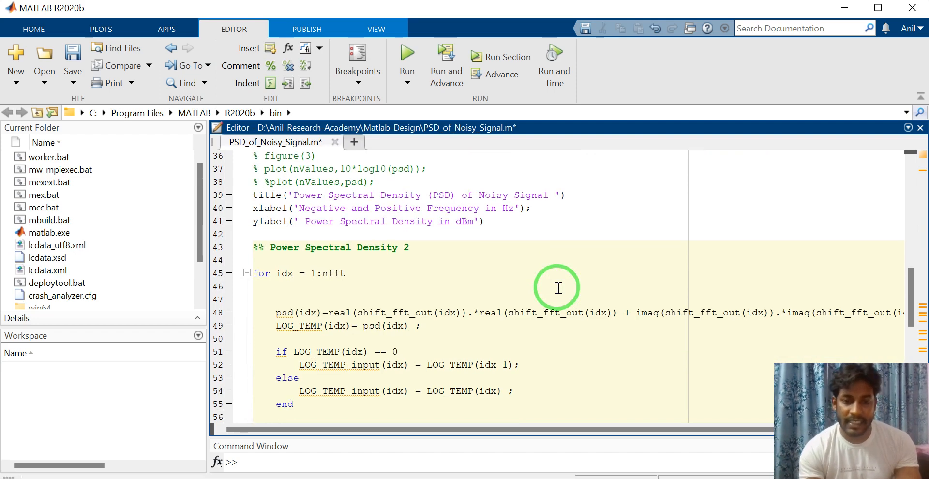
scroll("down", 3)
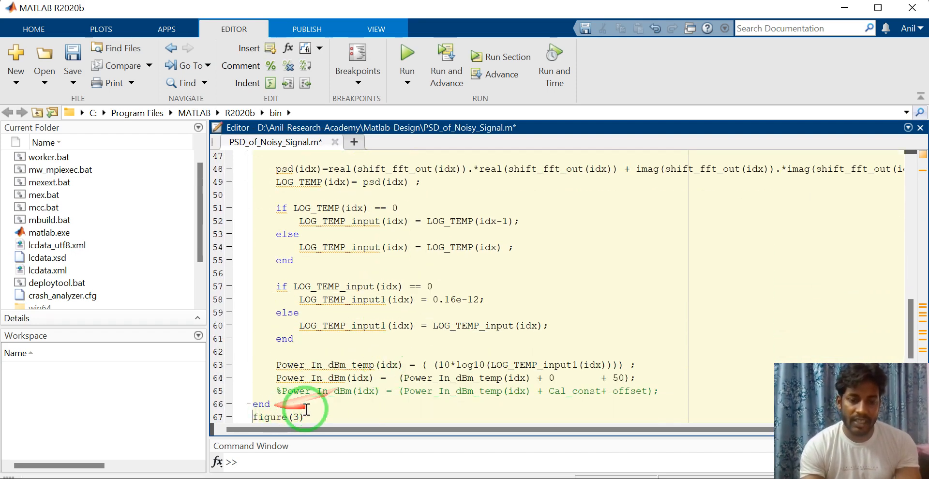
scroll("down", 3)
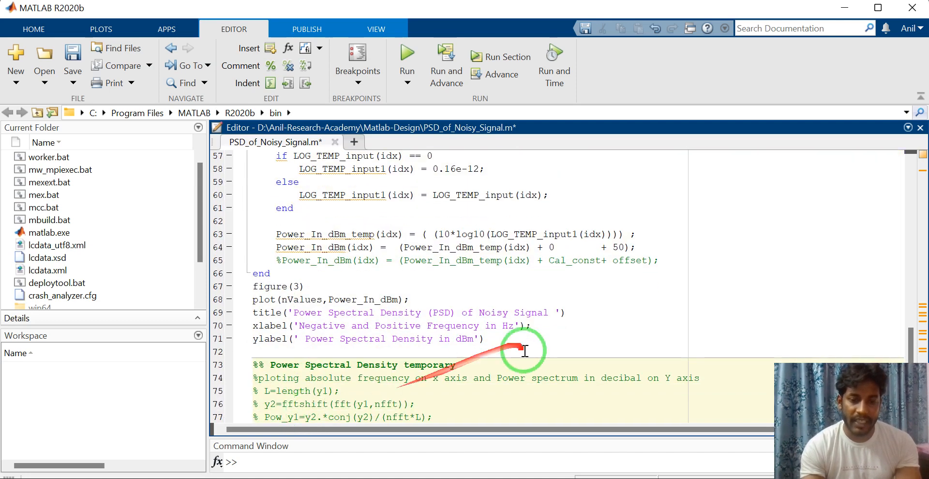
left_click_drag(521, 350, 284, 156)
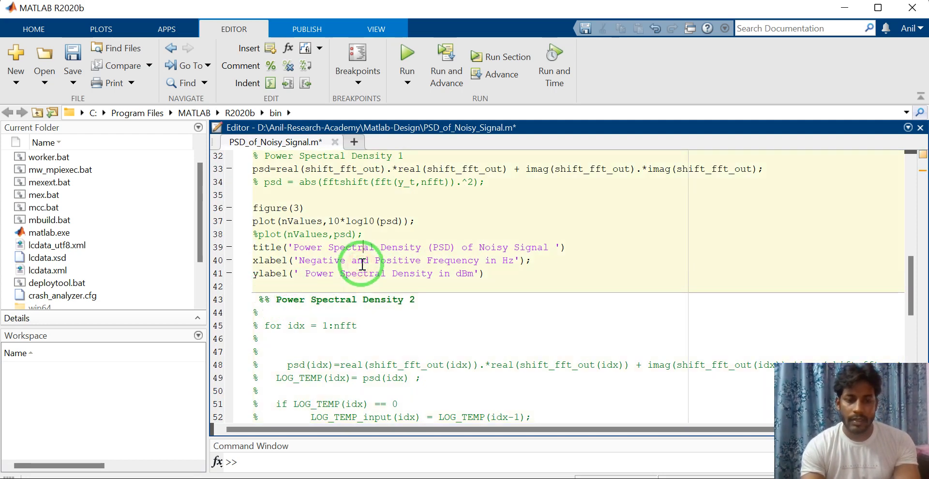
scroll("up", 3)
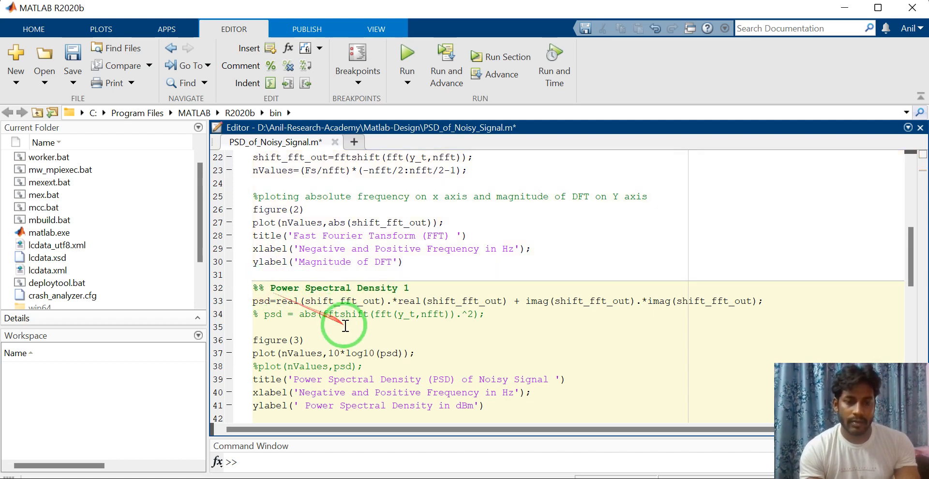
mouse_move(417, 261)
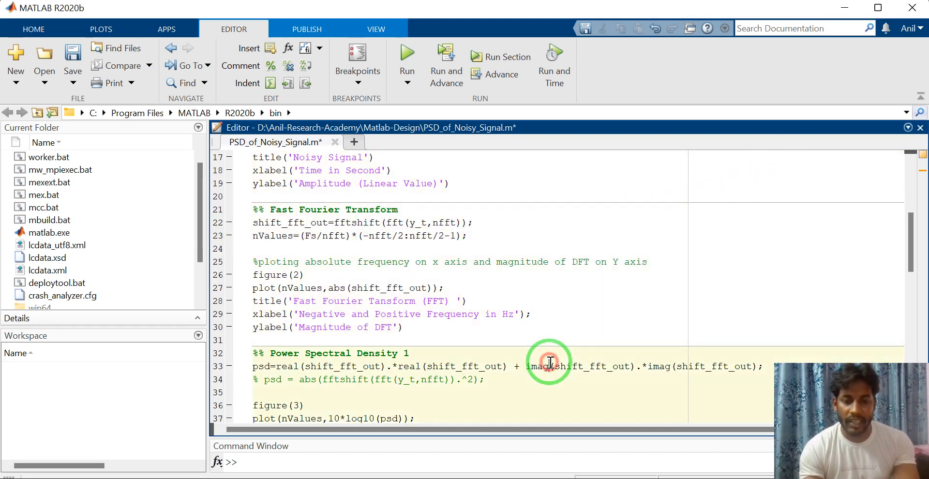
scroll("down", 3)
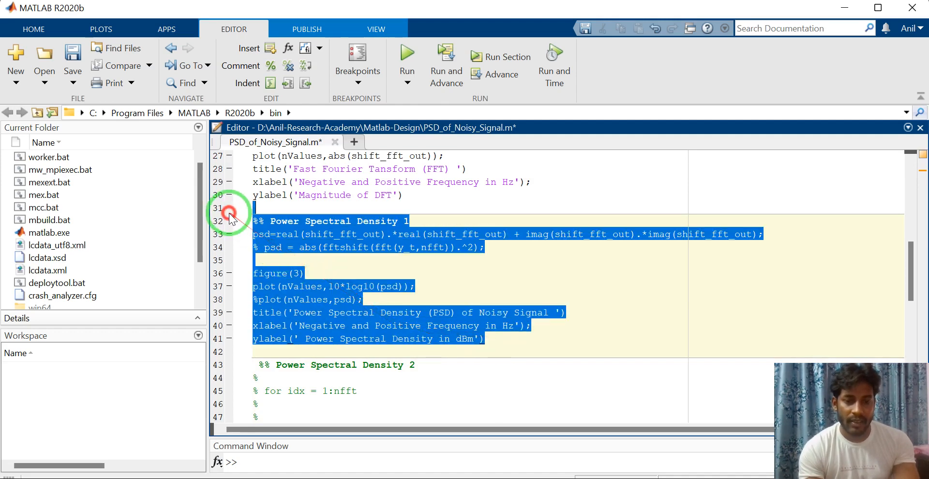
left_click(461, 234)
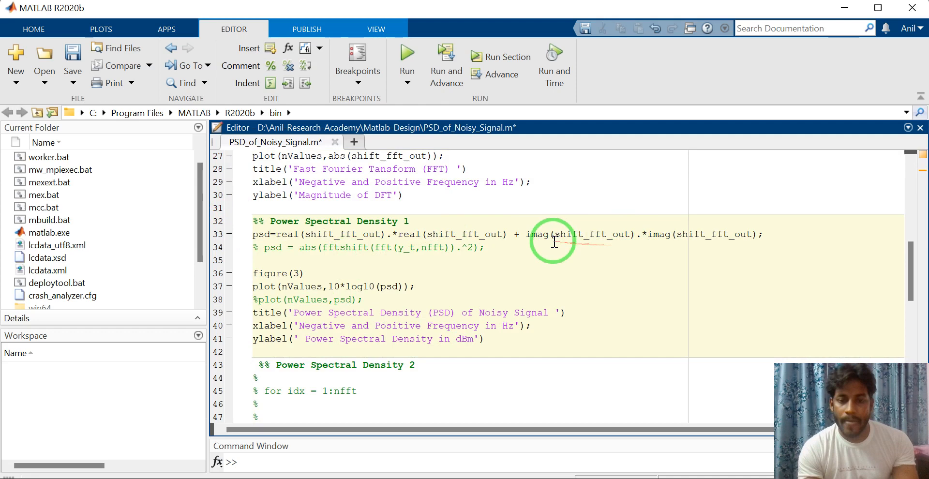
mouse_move(418, 212)
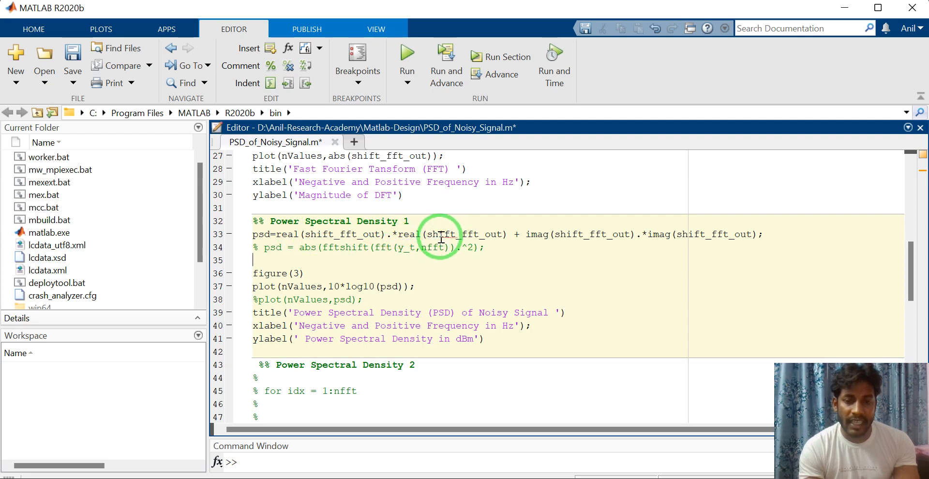
double_click(409, 233)
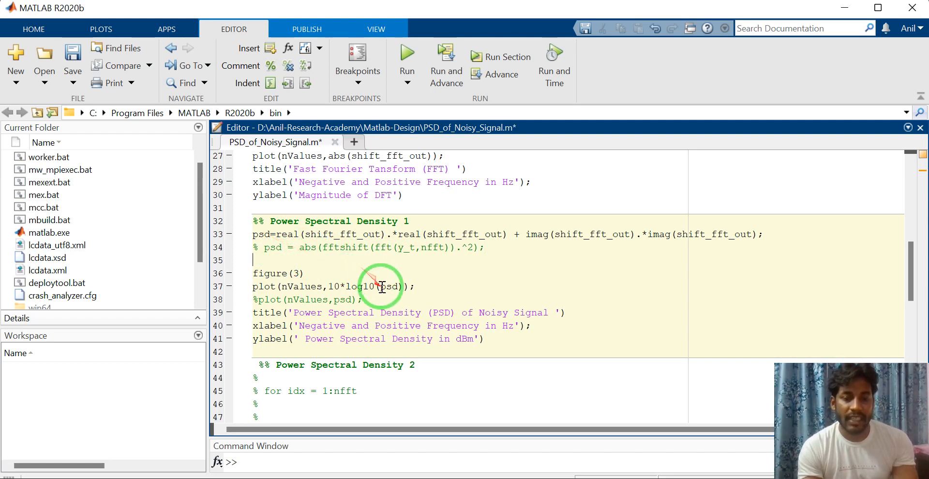
double_click(367, 287)
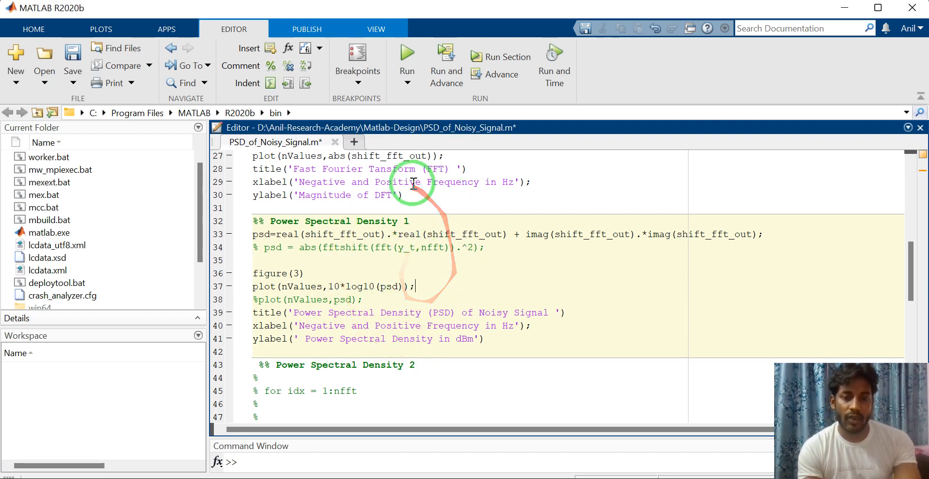
- Run PSD_of_Noisy_Signal after changing to its folder, then move the PSD figure aside
left_click(407, 53)
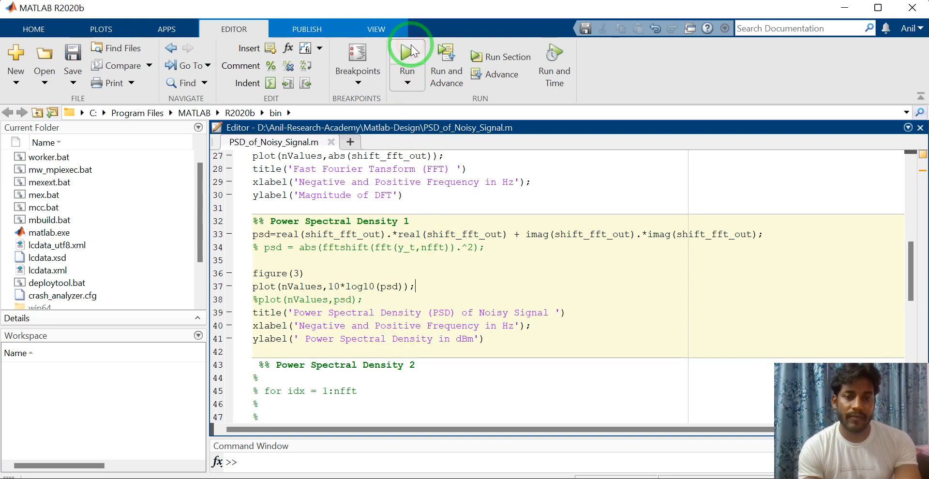
left_click(407, 53)
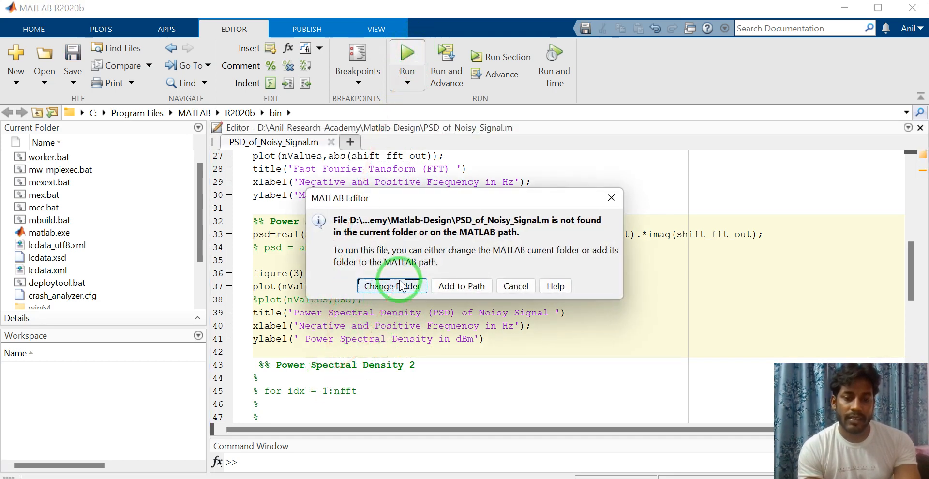
left_click(391, 286)
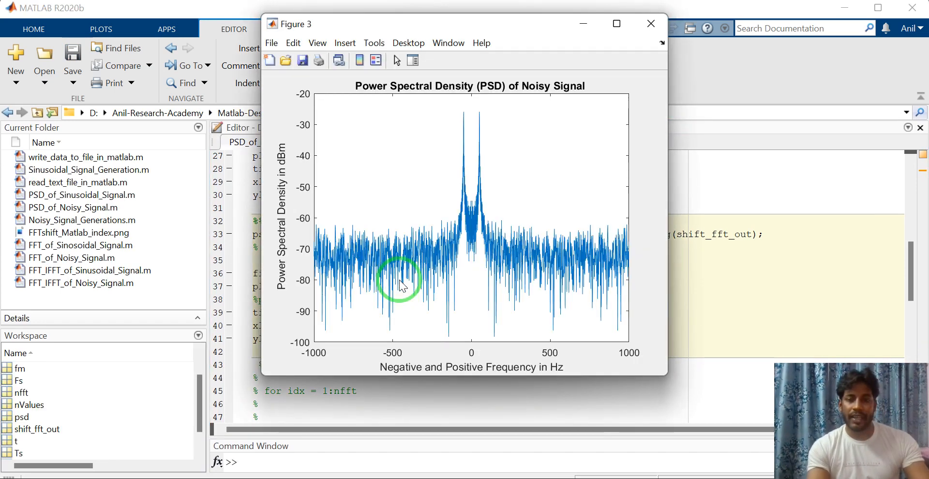
left_click_drag(463, 24, 624, 47)
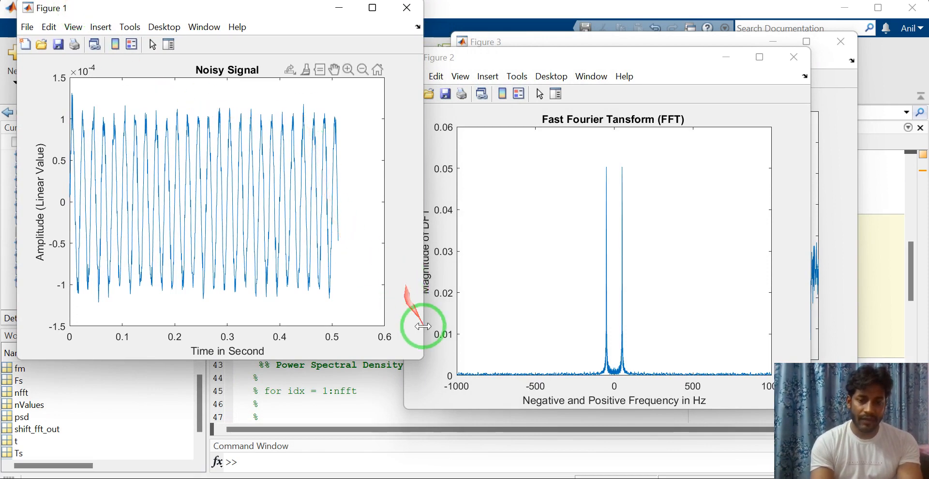
mouse_move(421, 355)
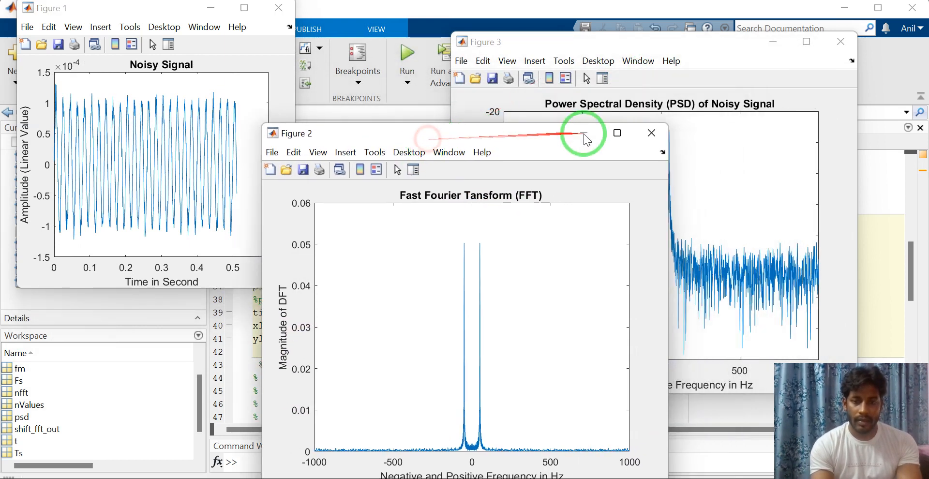
mouse_move(670, 455)
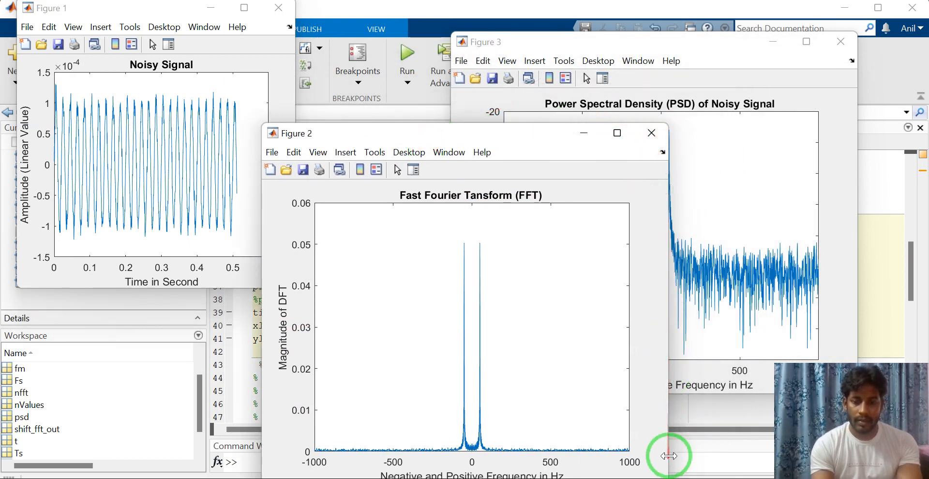
mouse_move(456, 126)
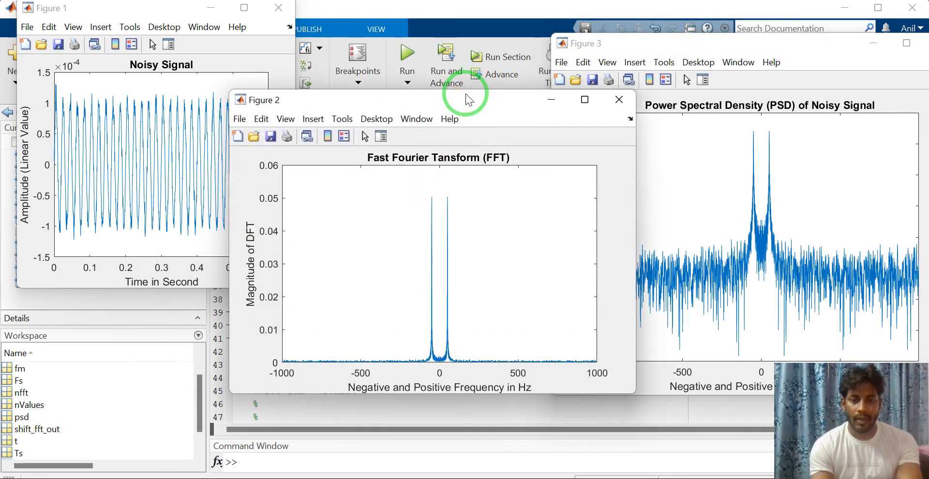
- Zoom into the FFT peak near 50 Hz, then restore the full spectrum
left_click_drag(468, 99, 487, 13)
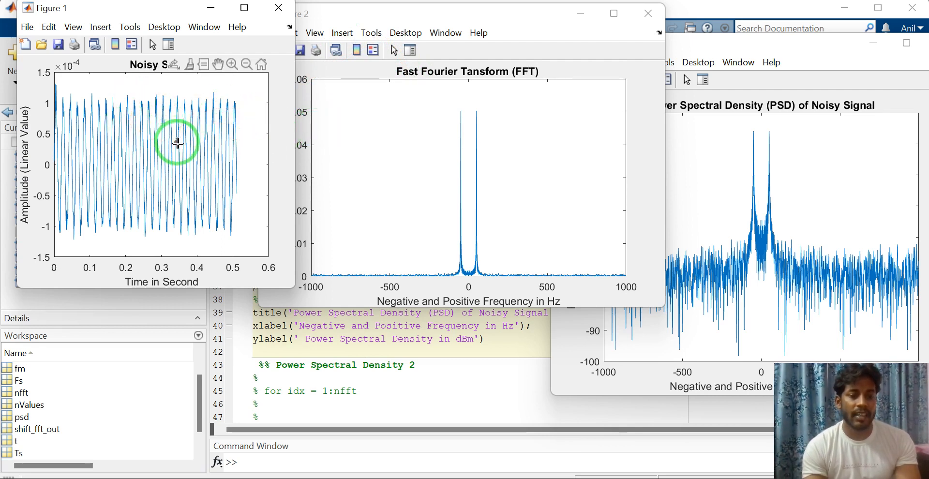
mouse_move(160, 287)
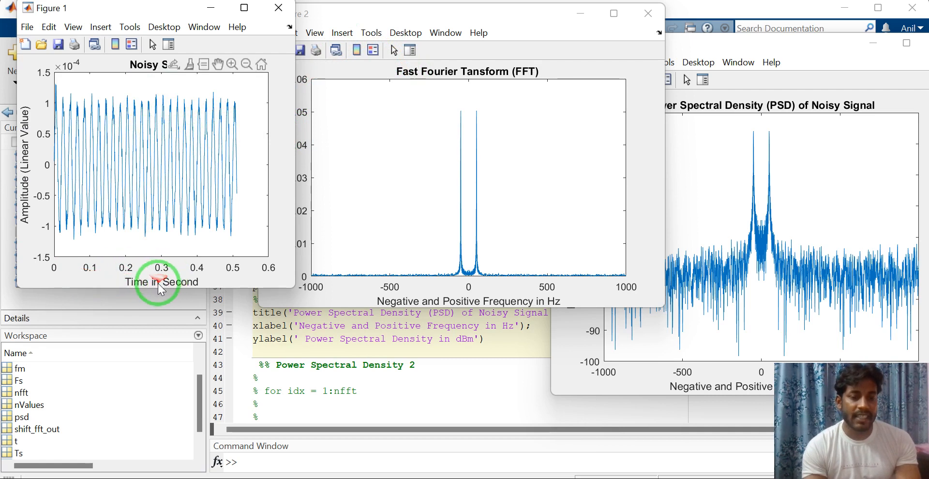
mouse_move(32, 232)
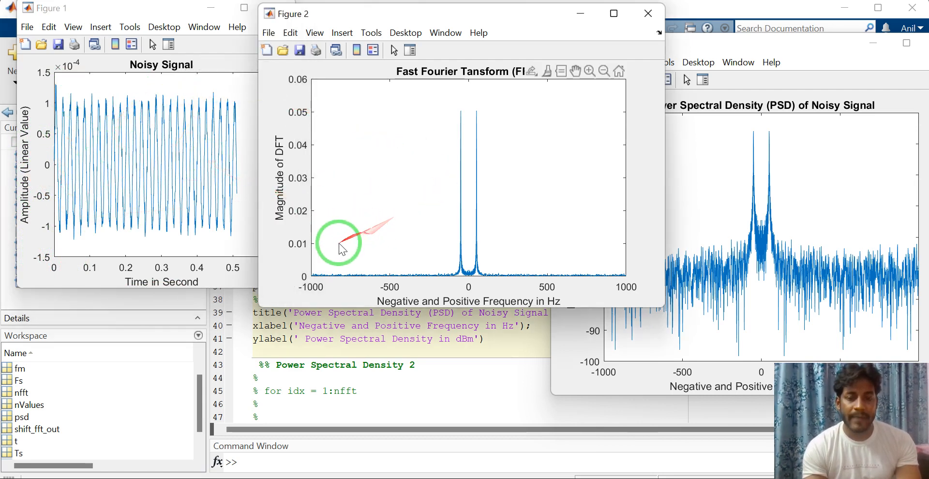
mouse_move(117, 158)
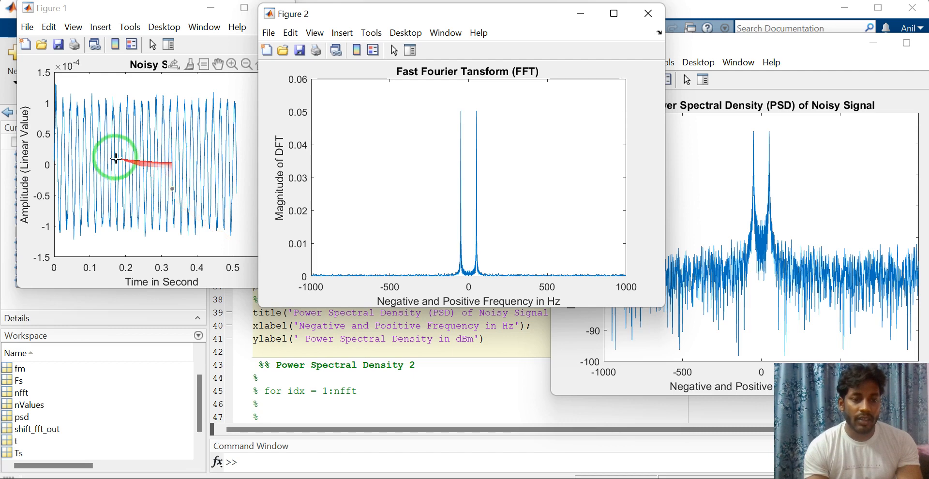
left_click_drag(116, 160, 210, 160)
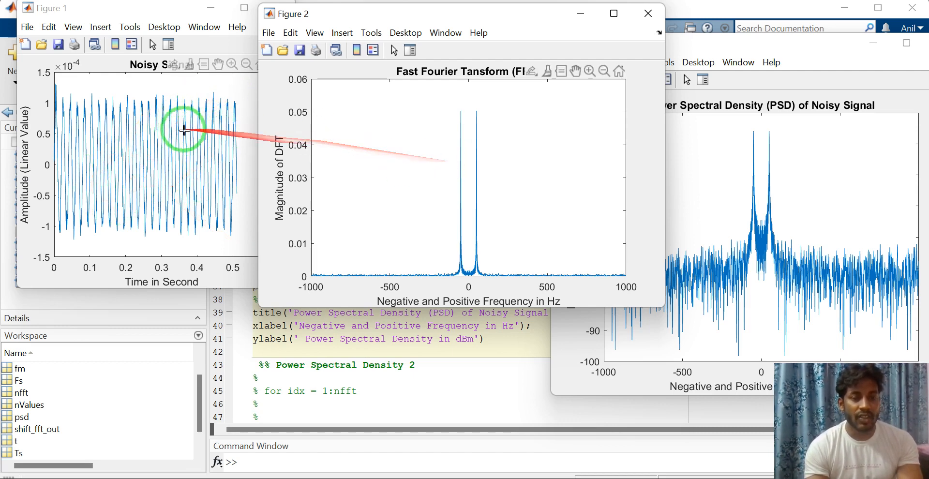
mouse_move(501, 185)
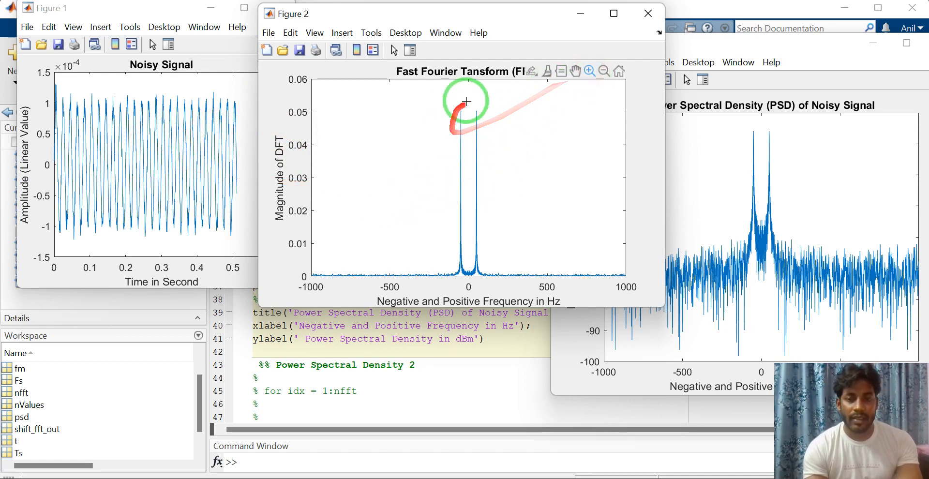
left_click_drag(466, 100, 497, 282)
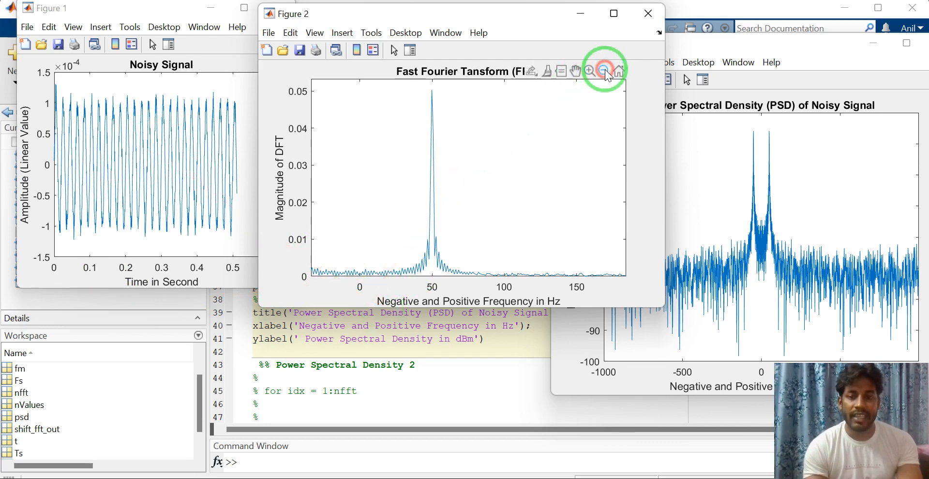
left_click(604, 71)
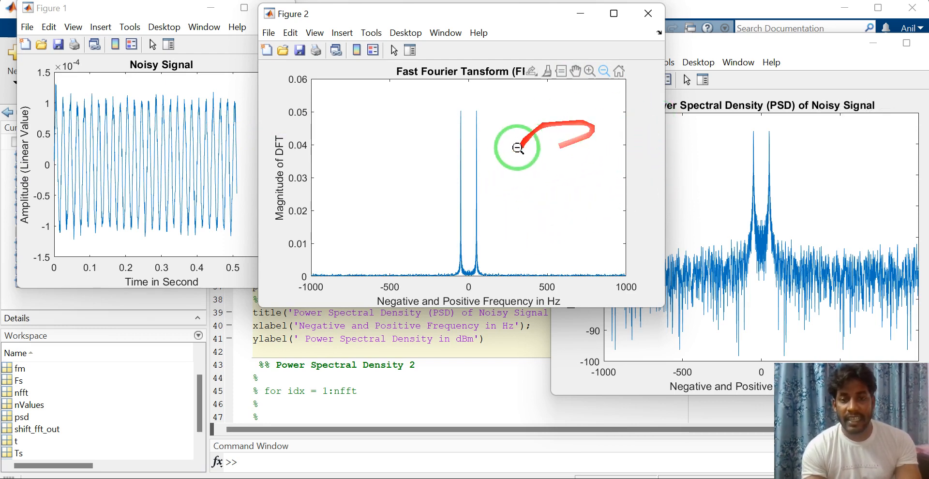
mouse_move(596, 172)
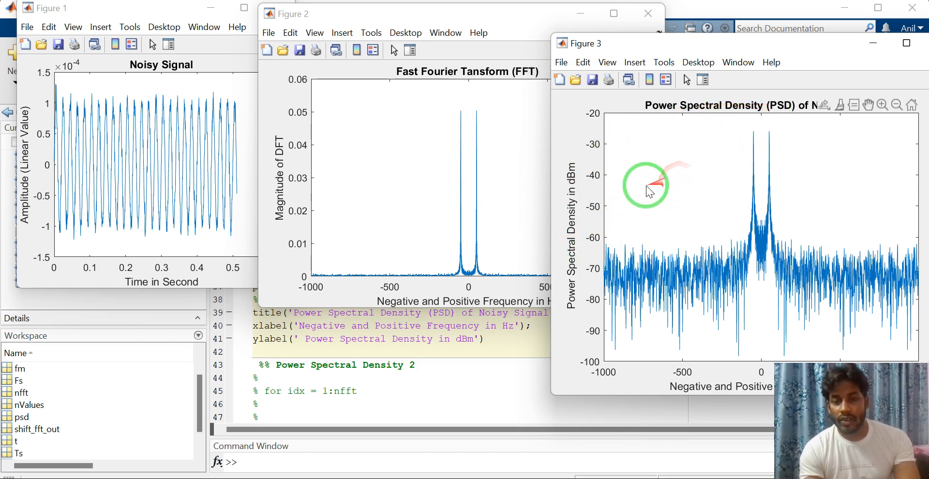
mouse_move(752, 59)
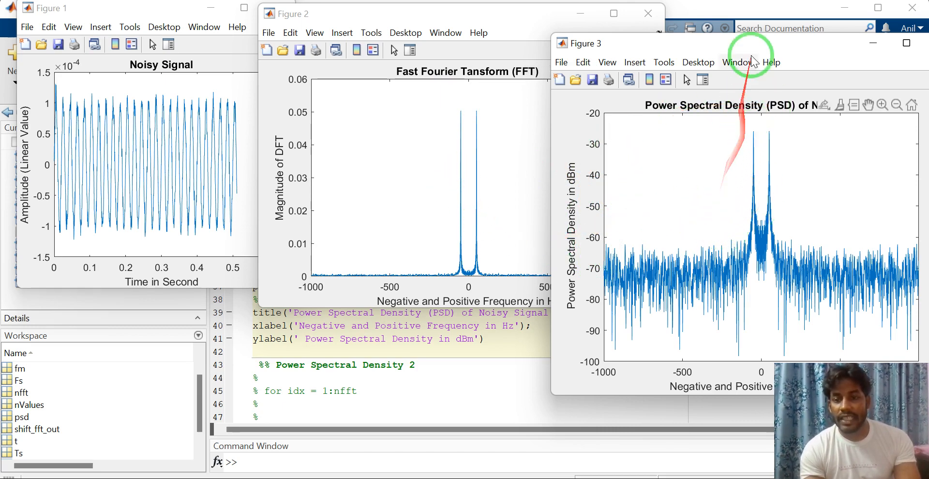
- Maximize the Figure 3 Power Spectral Density window
left_click(904, 42)
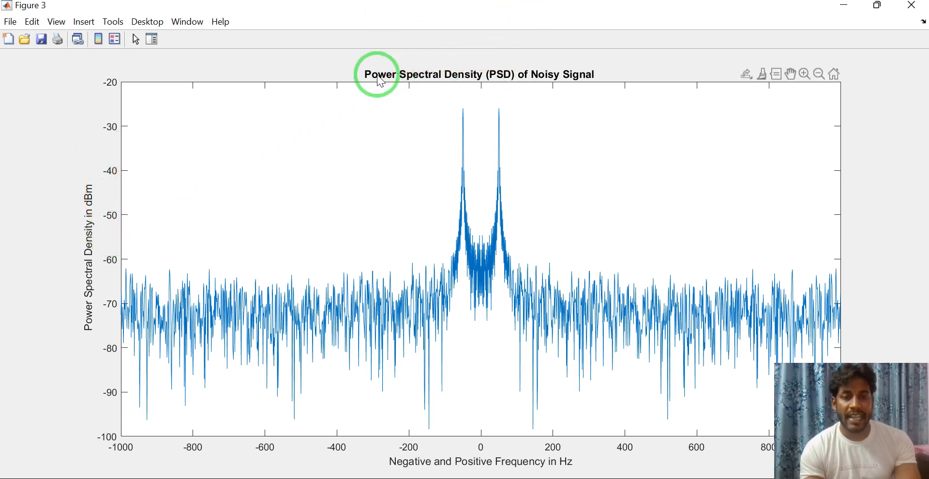
mouse_move(431, 88)
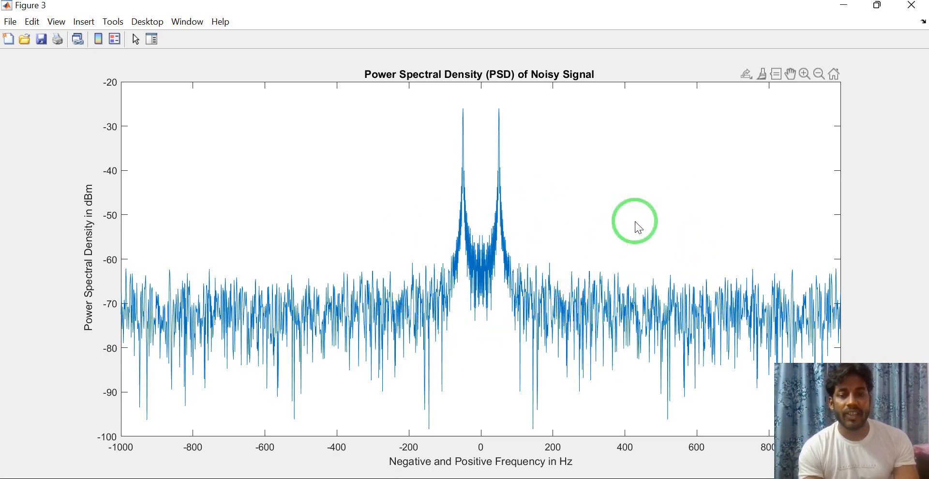
mouse_move(670, 71)
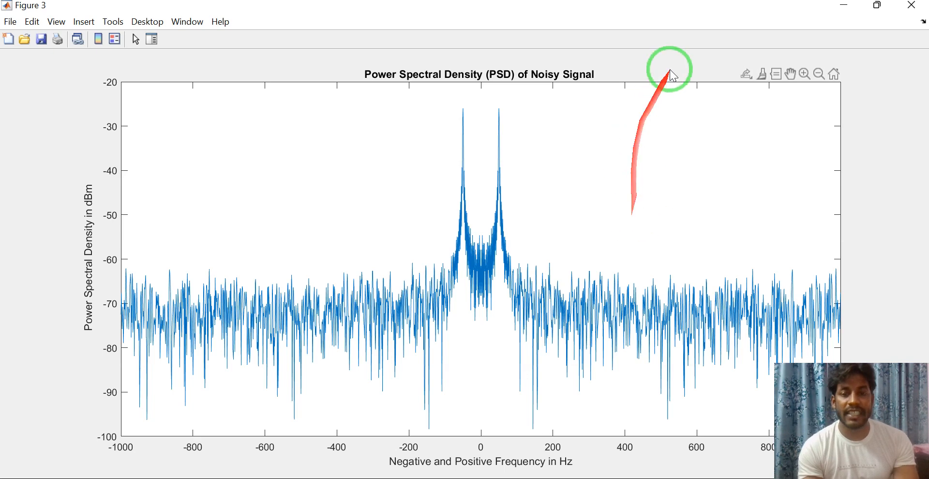